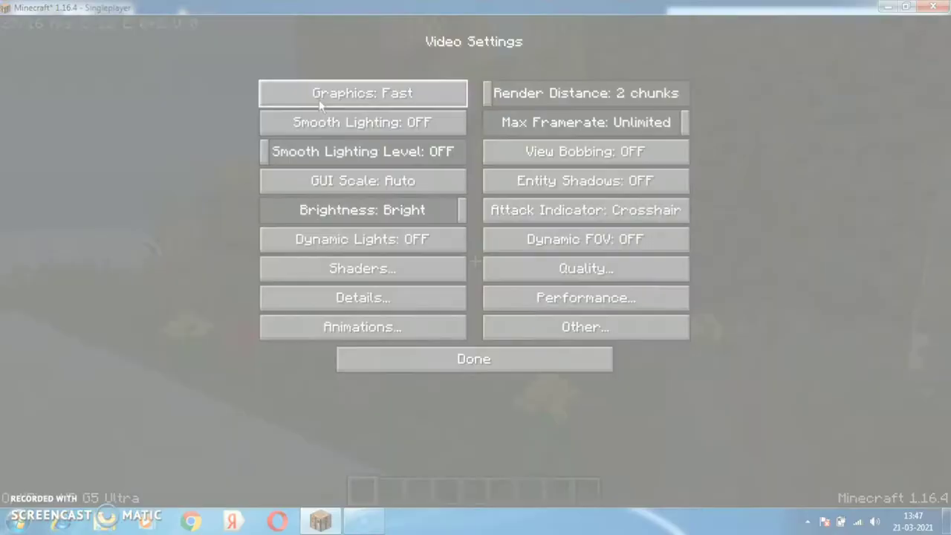
Set video options to Fast graphics, 2-chunk render distance and smooth lighting off
left_click(473, 359)
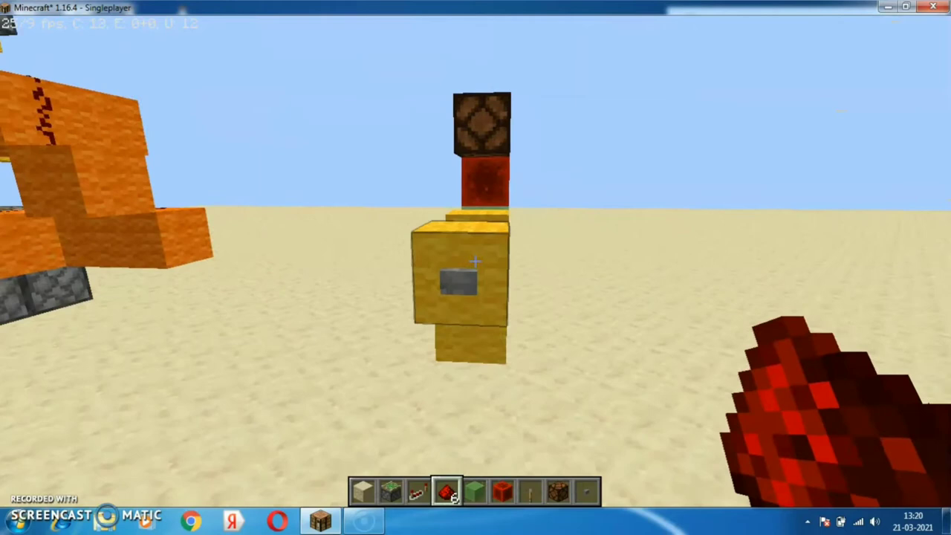
mouse_move(474, 261)
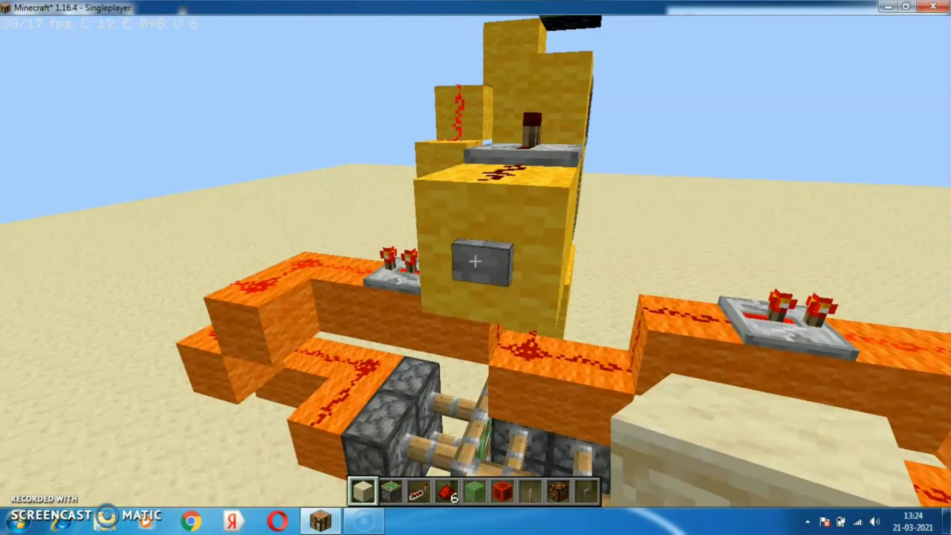
mouse_move(476, 261)
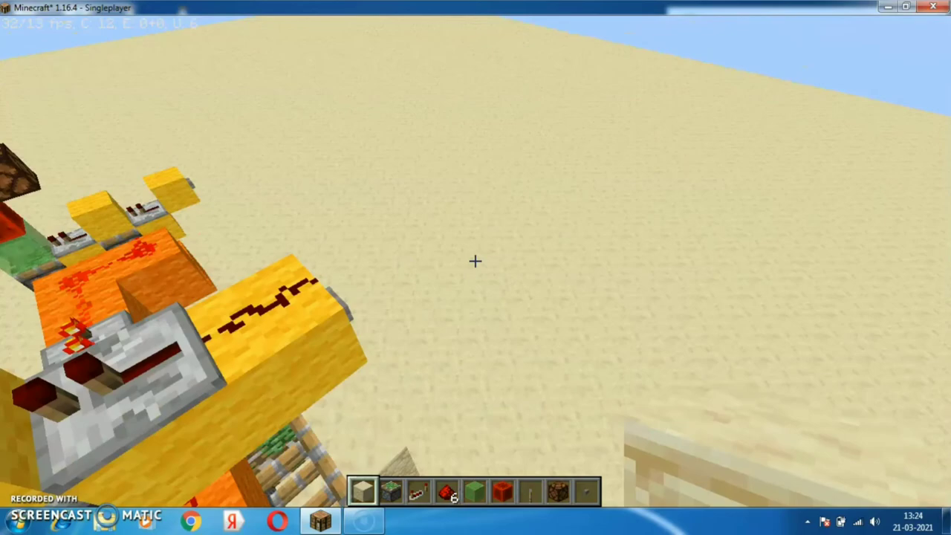